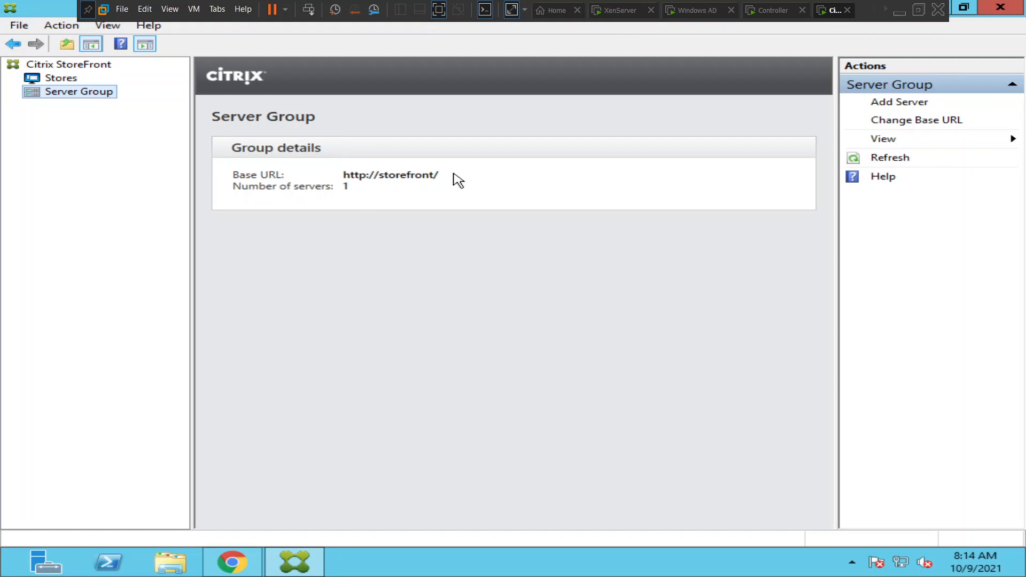
pyautogui.moveTo(448, 182)
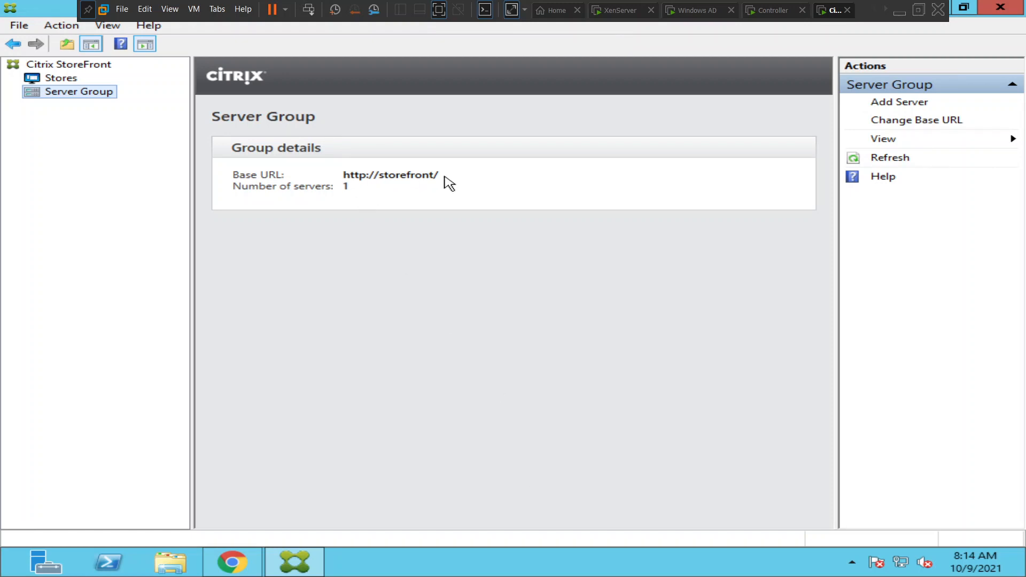
# Step: View the Virtual Store details showing its HTTP store URL and the HTTP-not-HTTPS warning
pyautogui.click(60, 77)
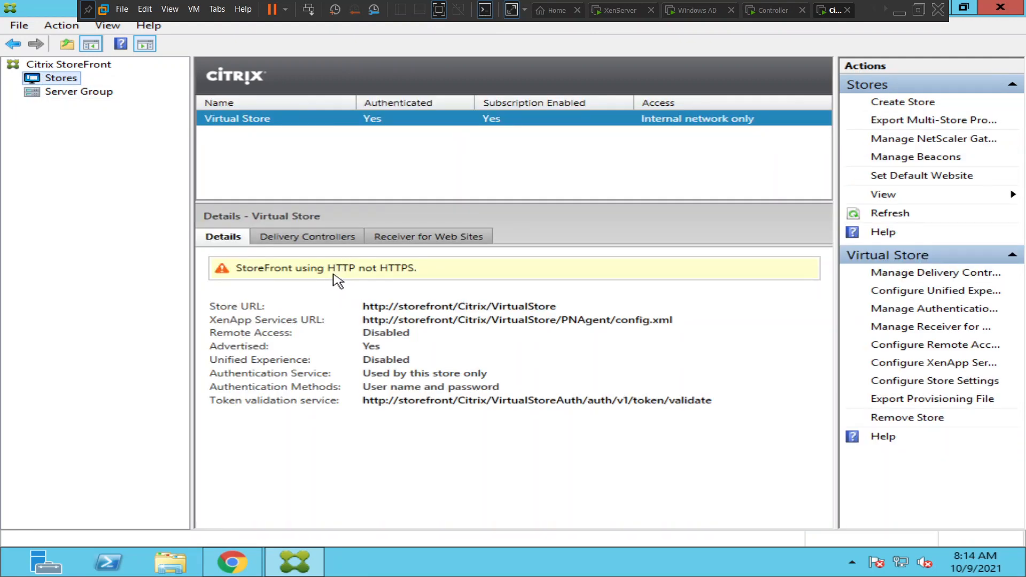
pyautogui.moveTo(447, 284)
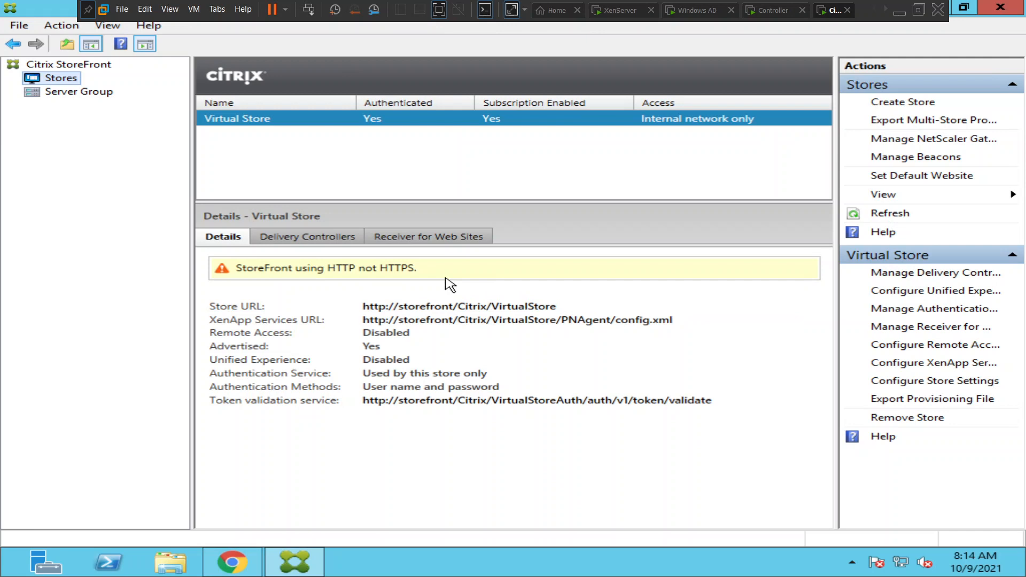
pyautogui.moveTo(436, 287)
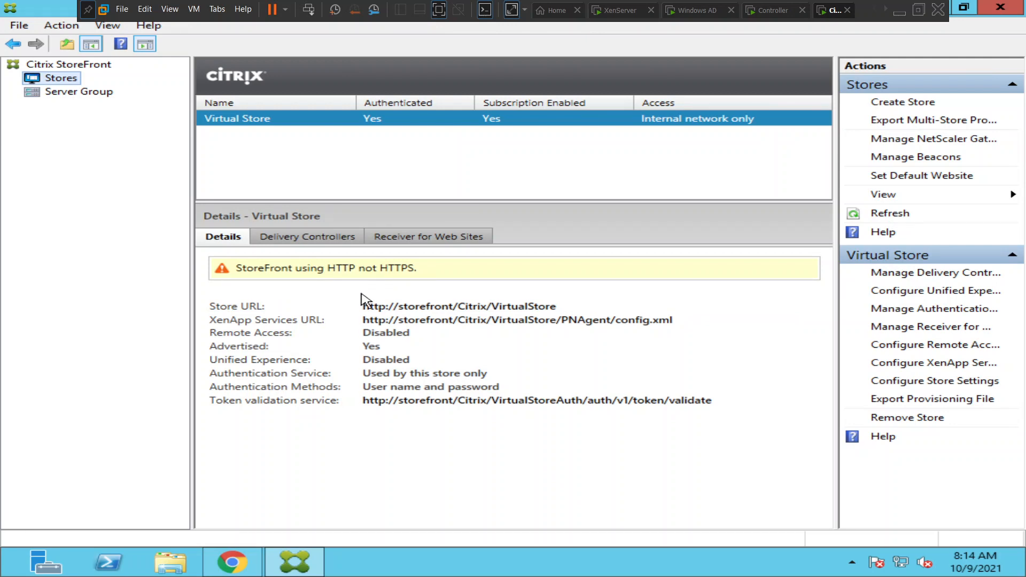
pyautogui.moveTo(410, 286)
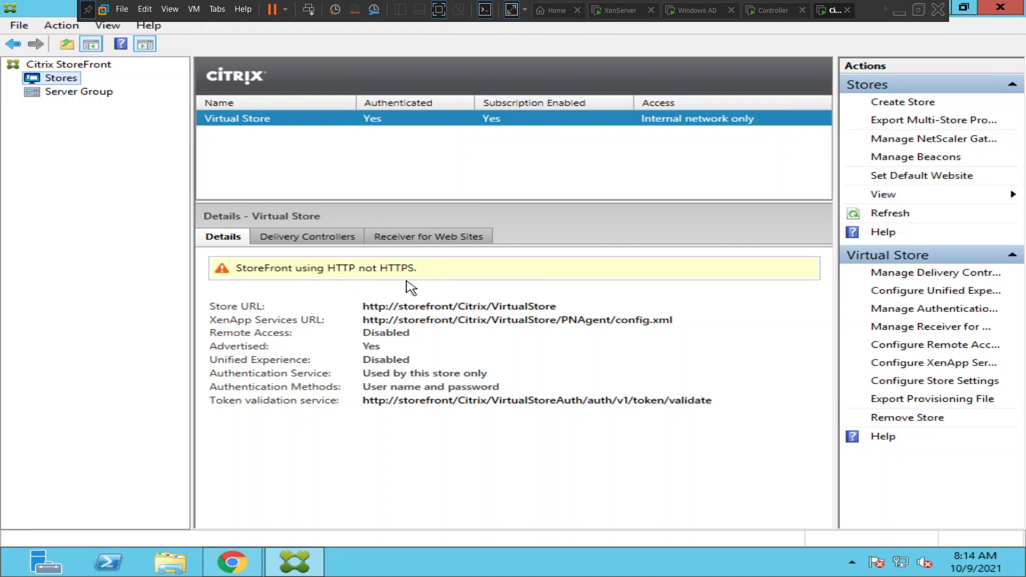
pyautogui.moveTo(372, 287)
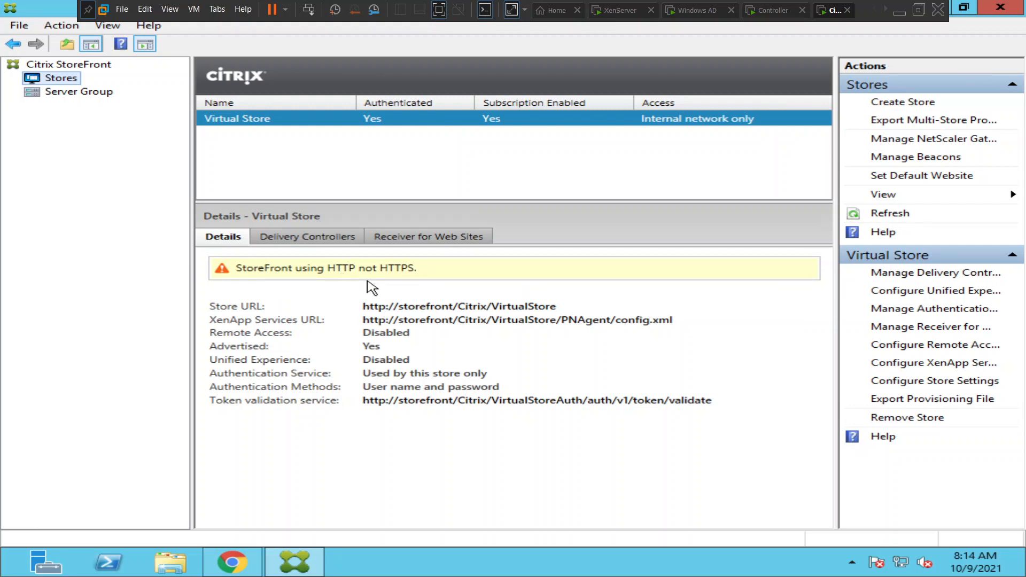
pyautogui.moveTo(362, 287)
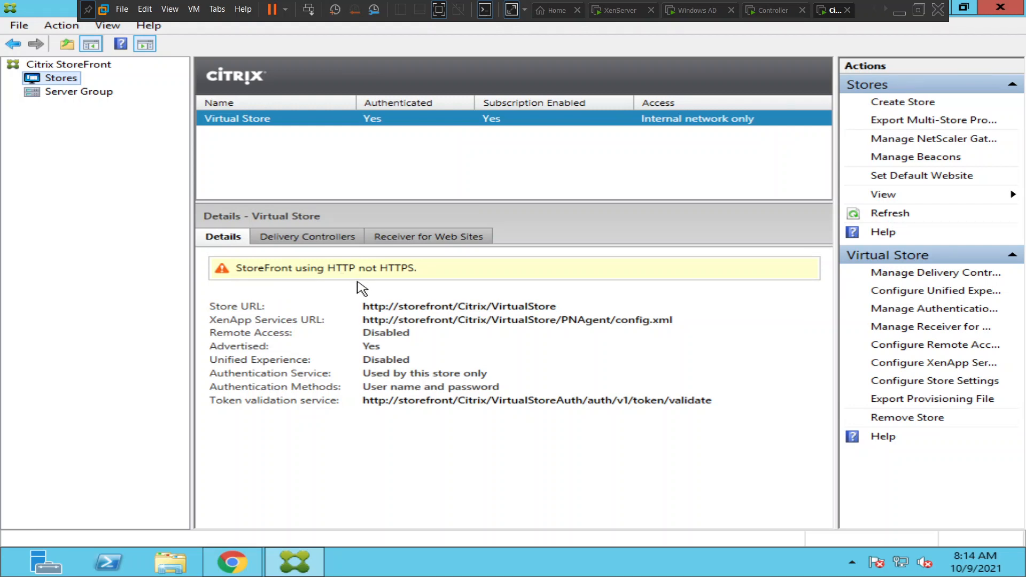
pyautogui.moveTo(99, 106)
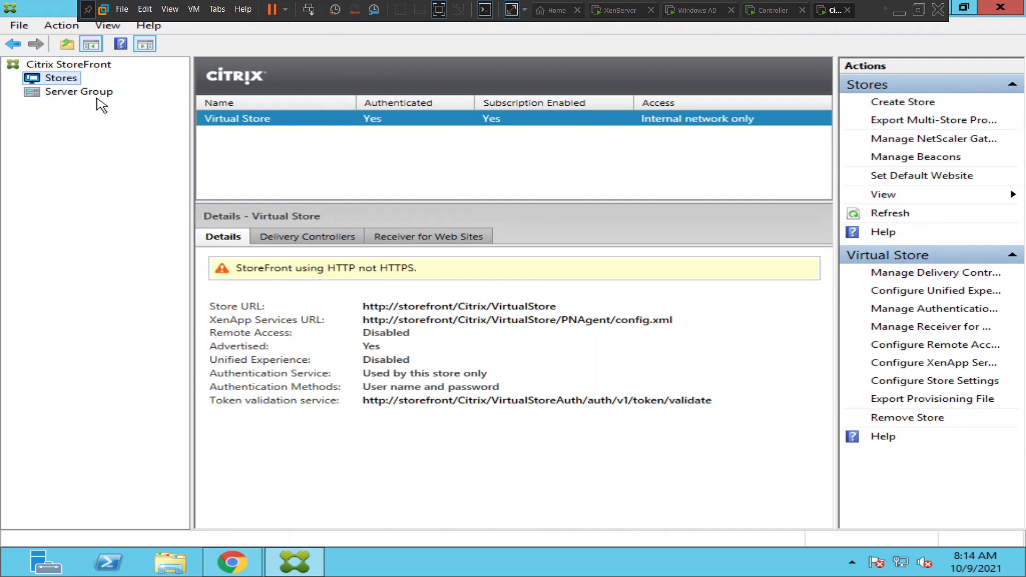
pyautogui.moveTo(80, 97)
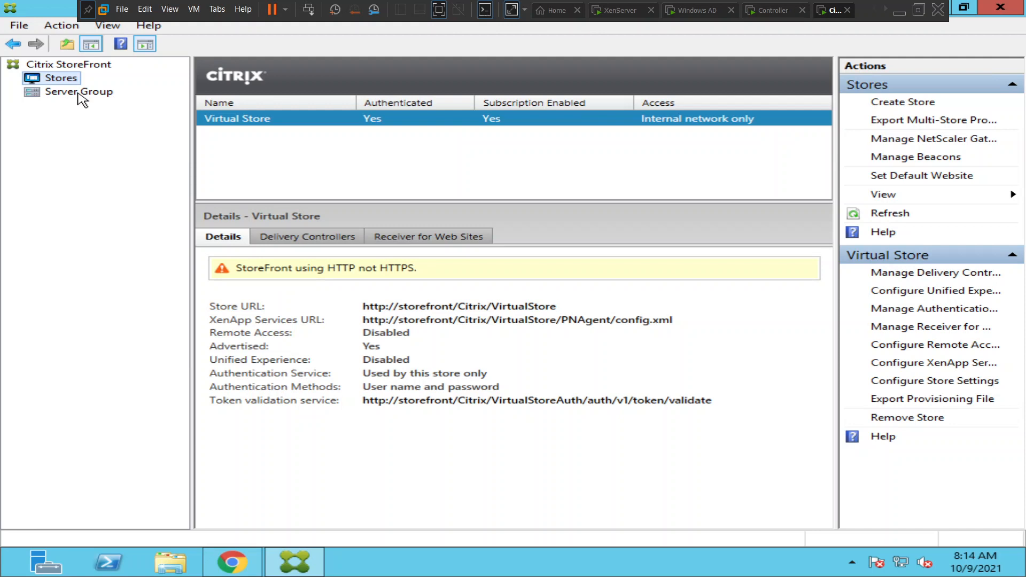
pyautogui.click(78, 92)
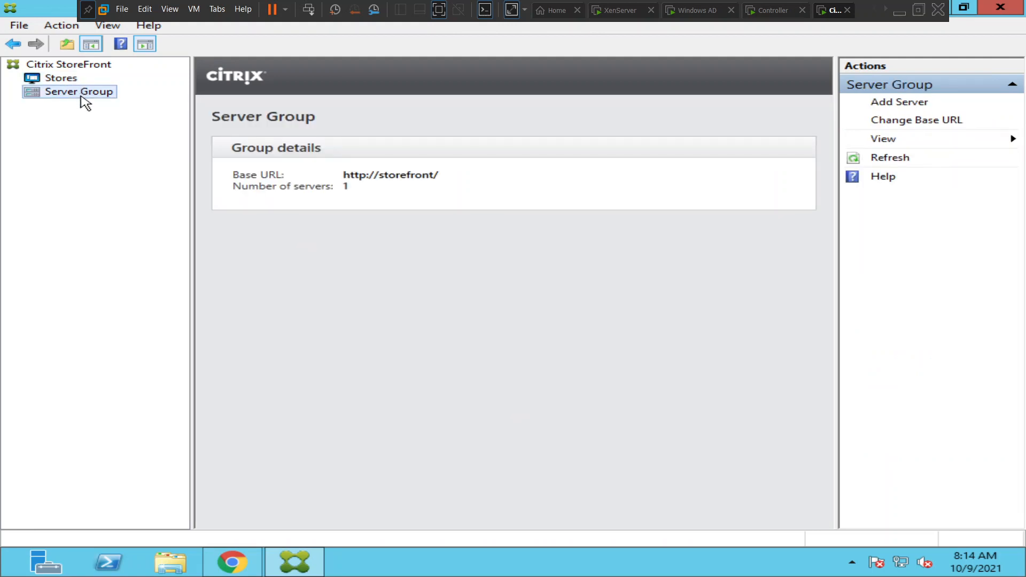
pyautogui.rightClick(79, 91)
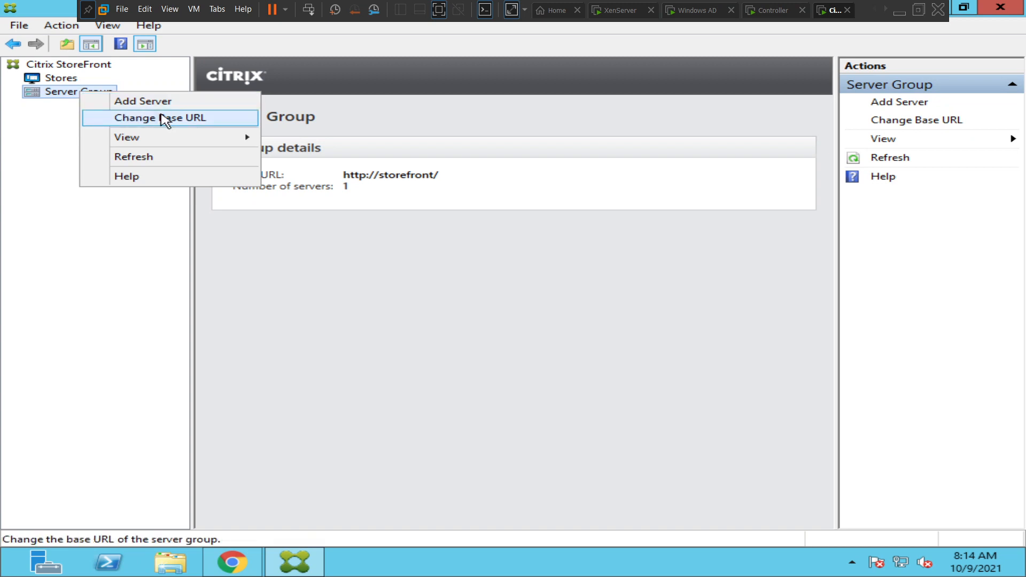
pyautogui.click(169, 118)
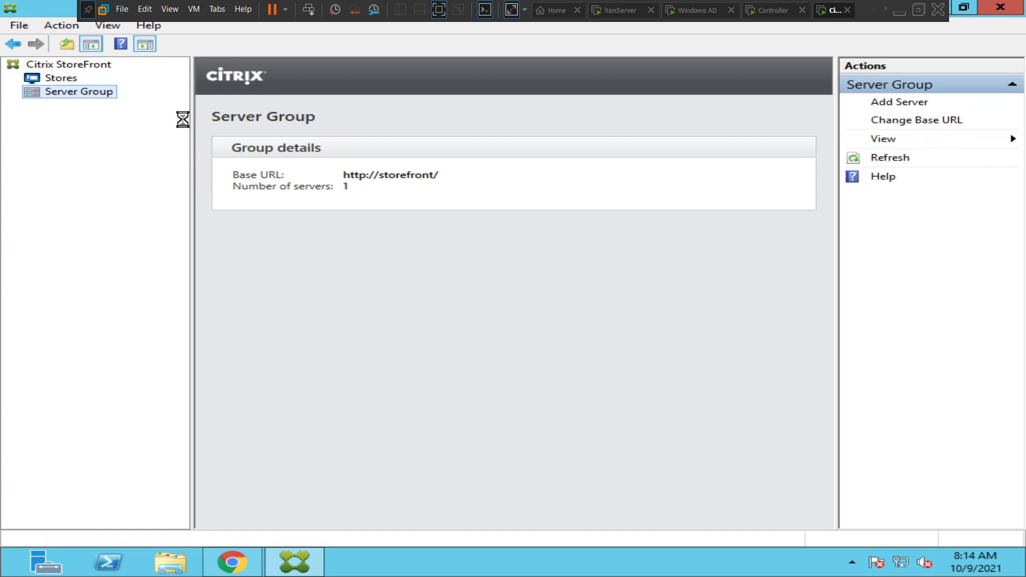
pyautogui.click(917, 120)
pyautogui.write('https://storefront/')
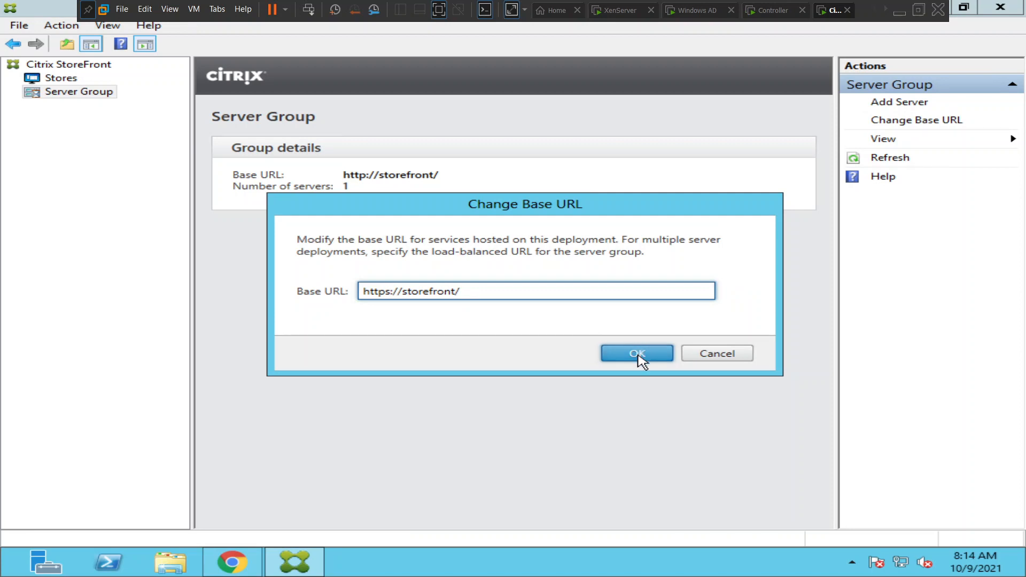
pyautogui.click(636, 353)
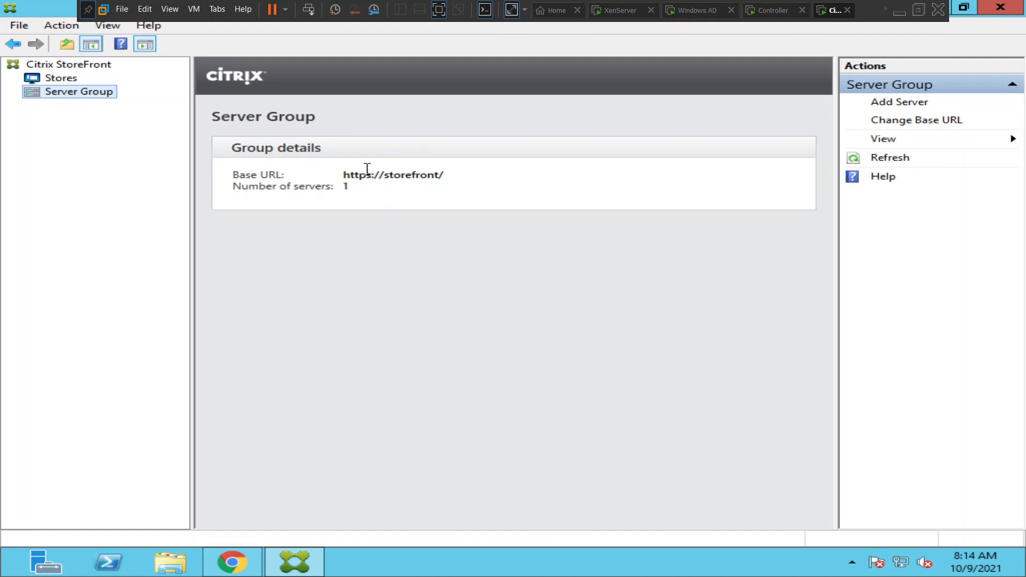
pyautogui.moveTo(438, 190)
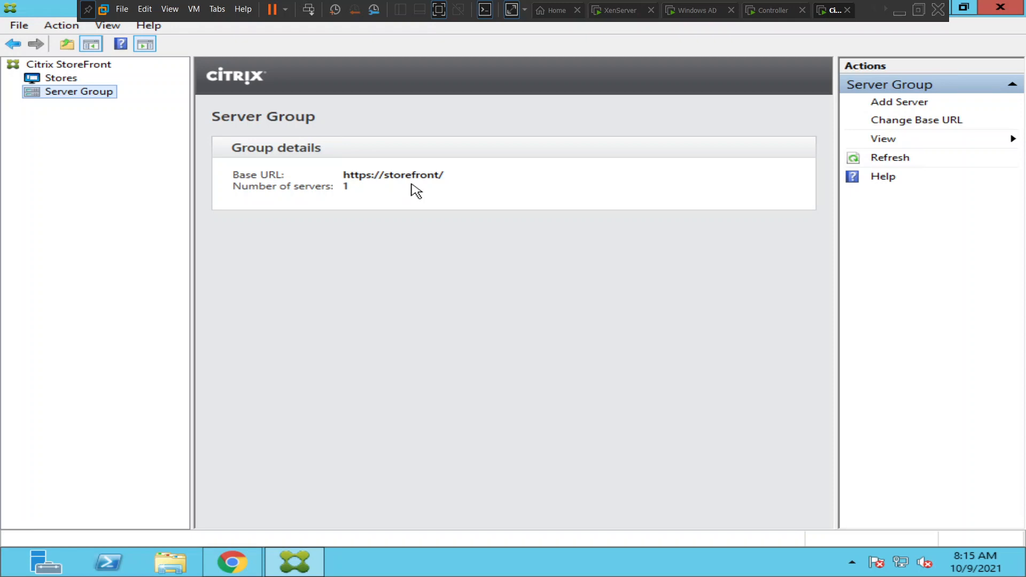
pyautogui.moveTo(413, 197)
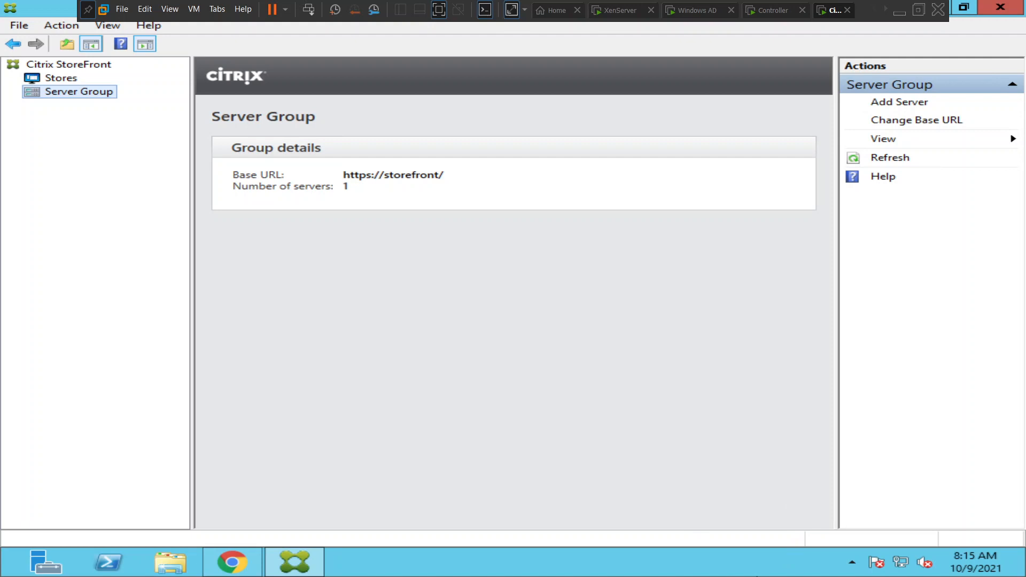
pyautogui.moveTo(776, 539)
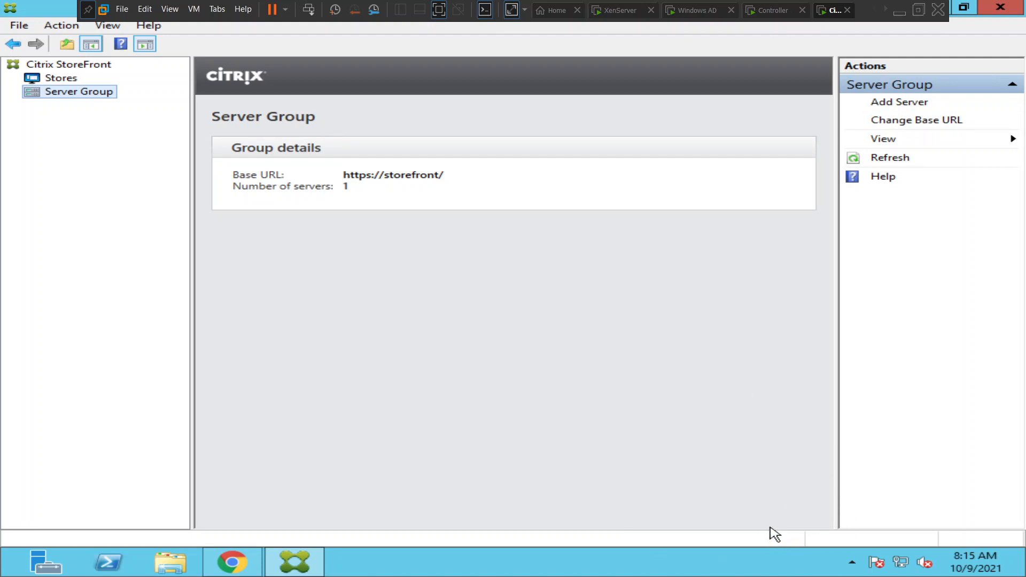
pyautogui.moveTo(767, 523)
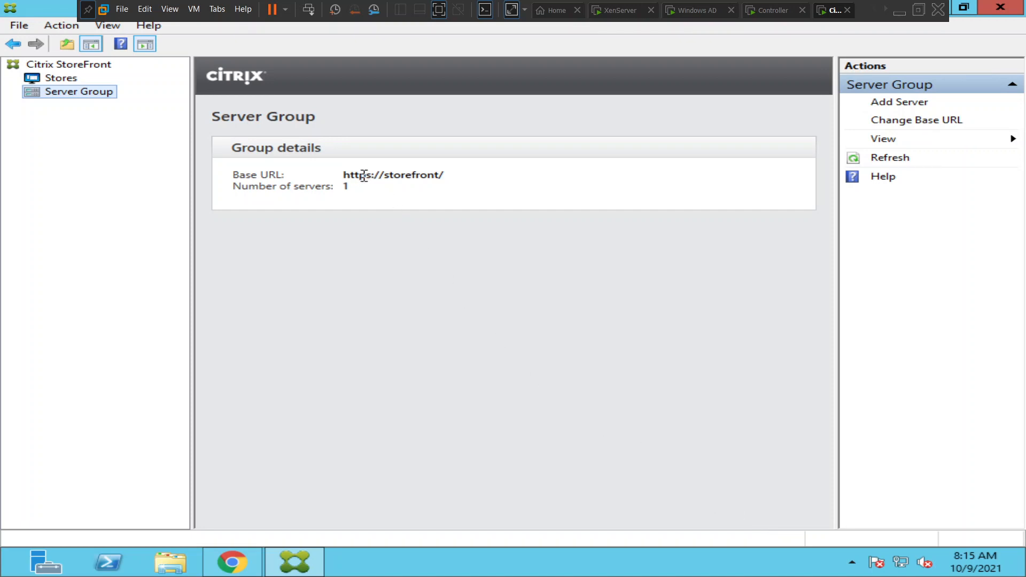
pyautogui.moveTo(389, 186)
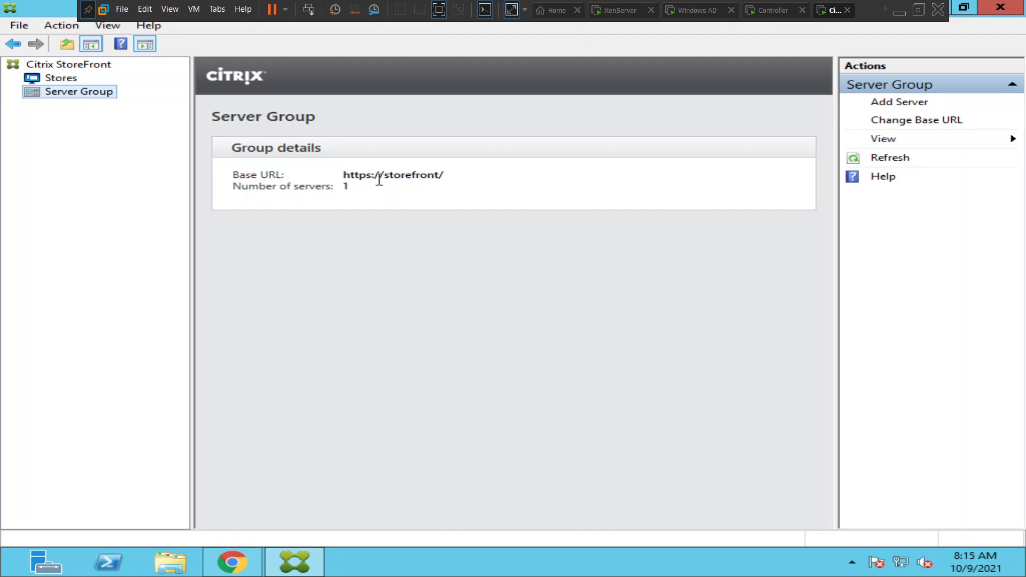
pyautogui.rightClick(78, 92)
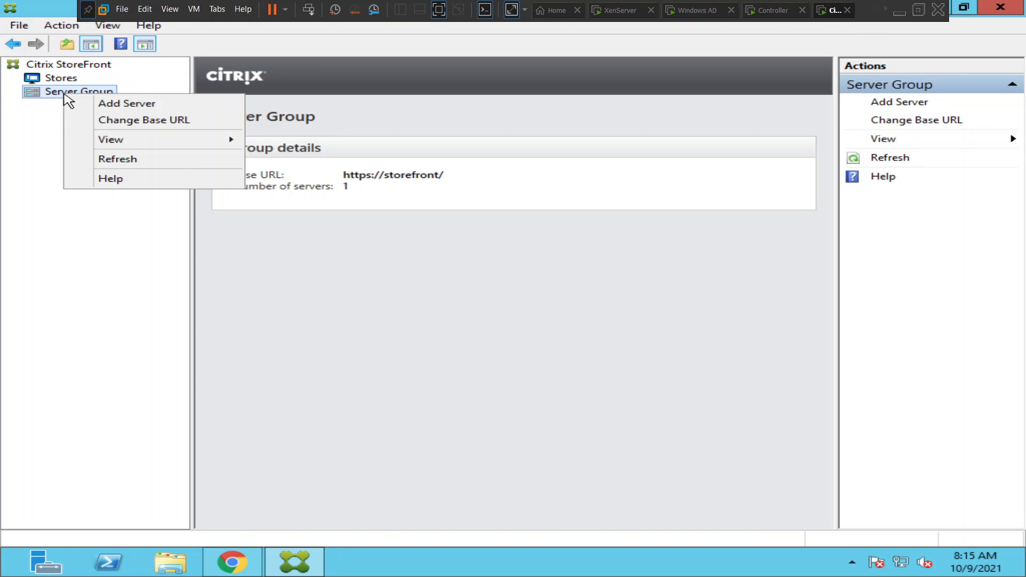
pyautogui.moveTo(144, 120)
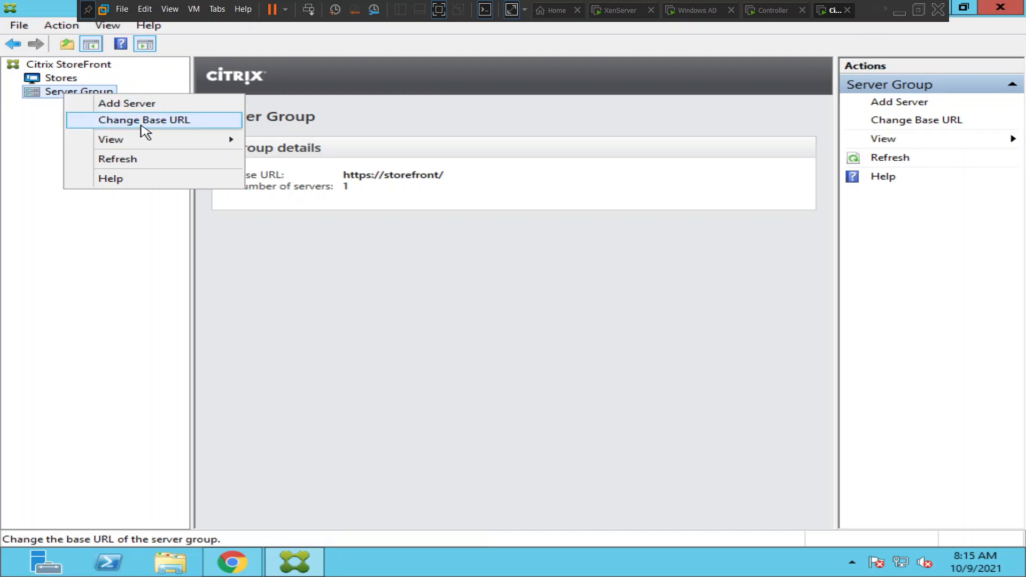
pyautogui.click(143, 120)
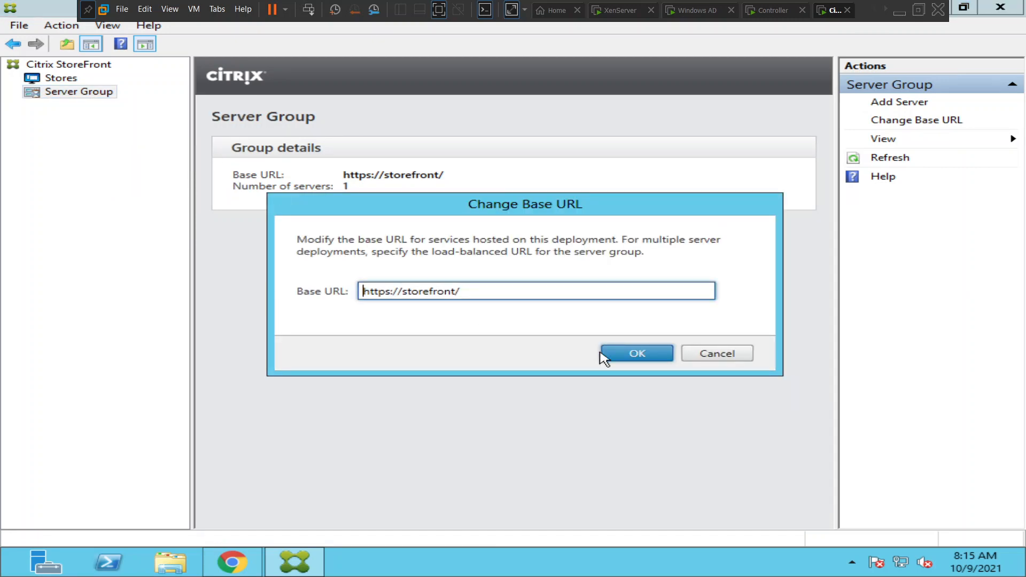
pyautogui.click(635, 353)
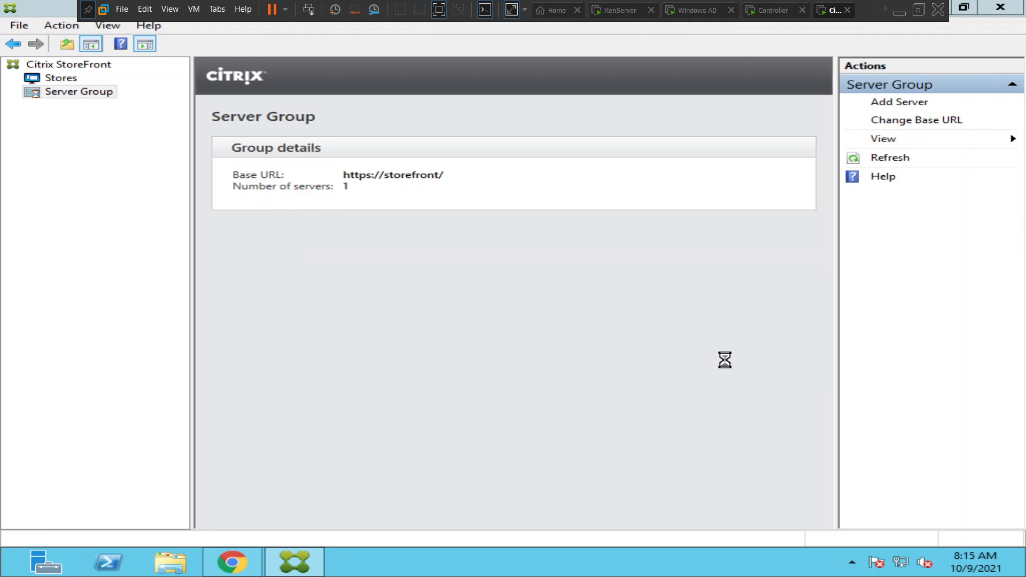